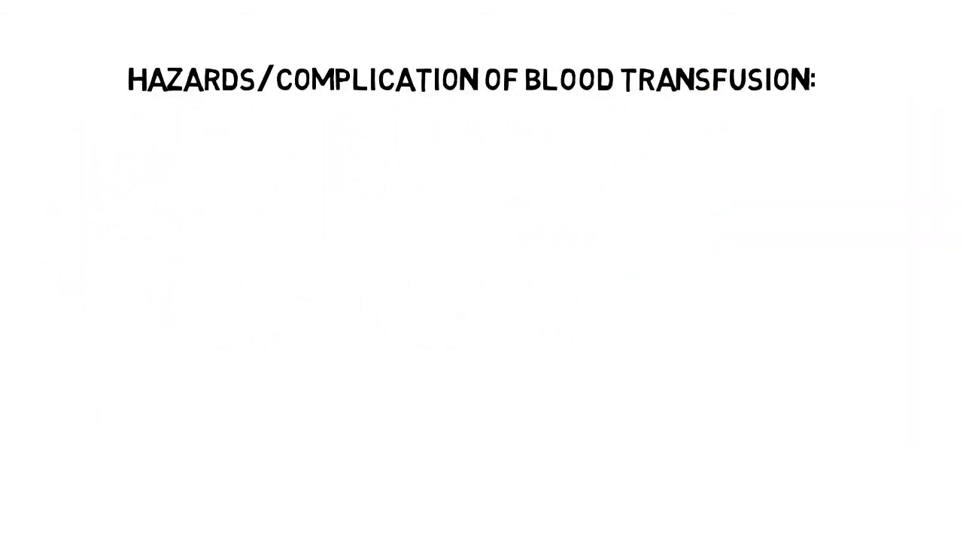
pyautogui.write('YOU MAY FEEL: 1.FEVER')
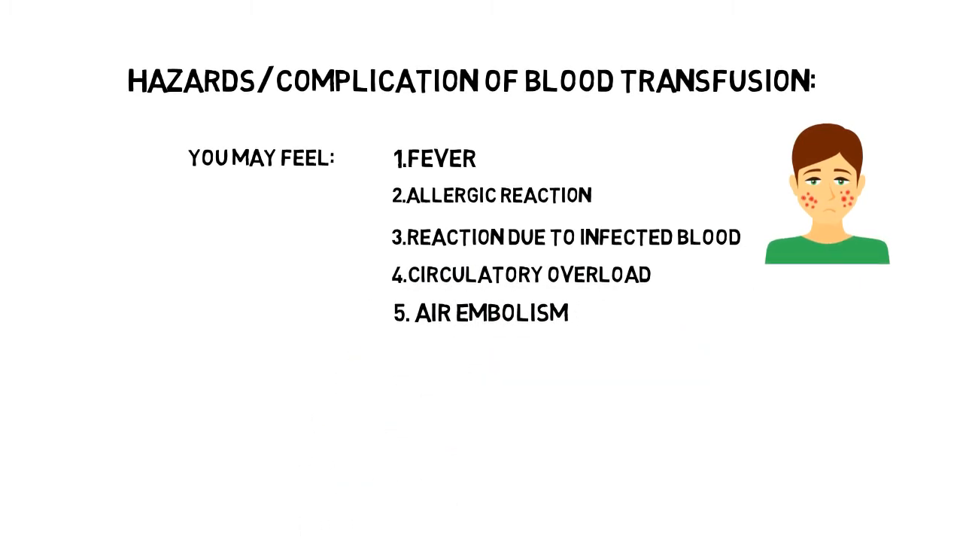
pyautogui.write('DI')
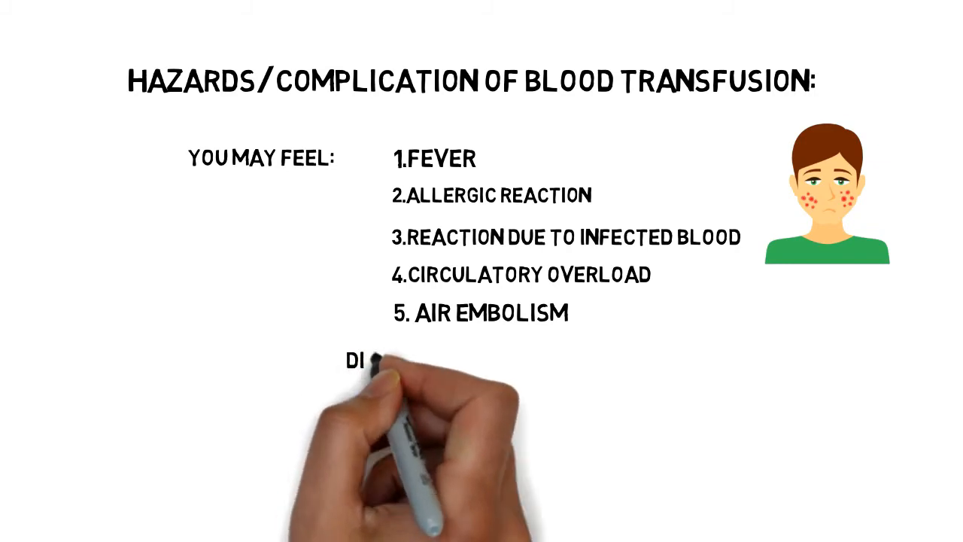